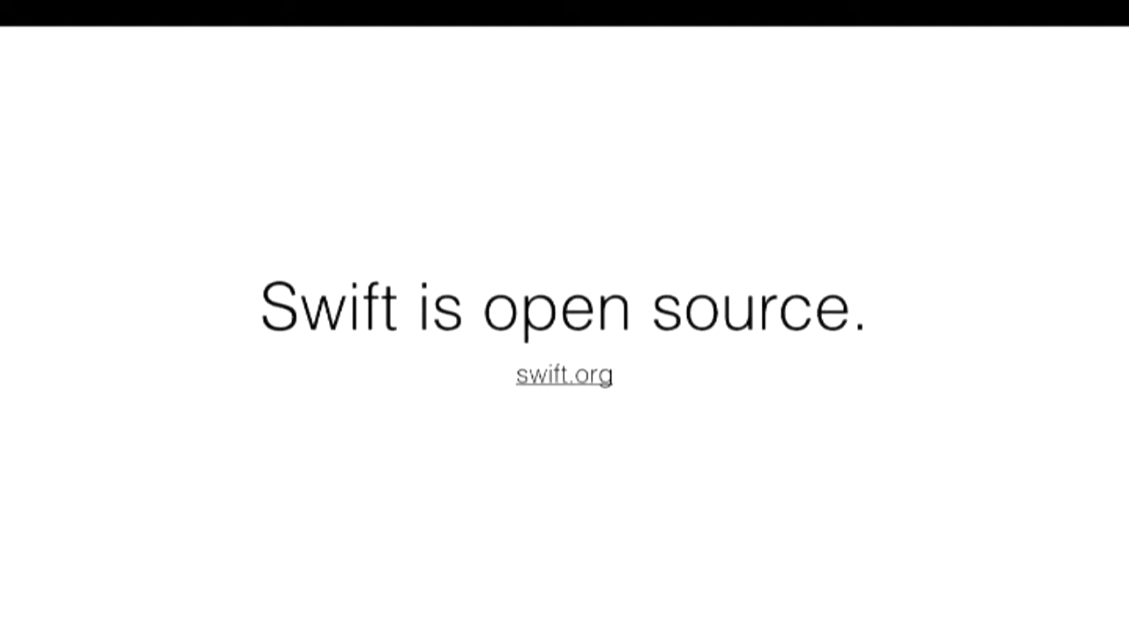
{"action": "left_click", "coordinate": [565, 374]}
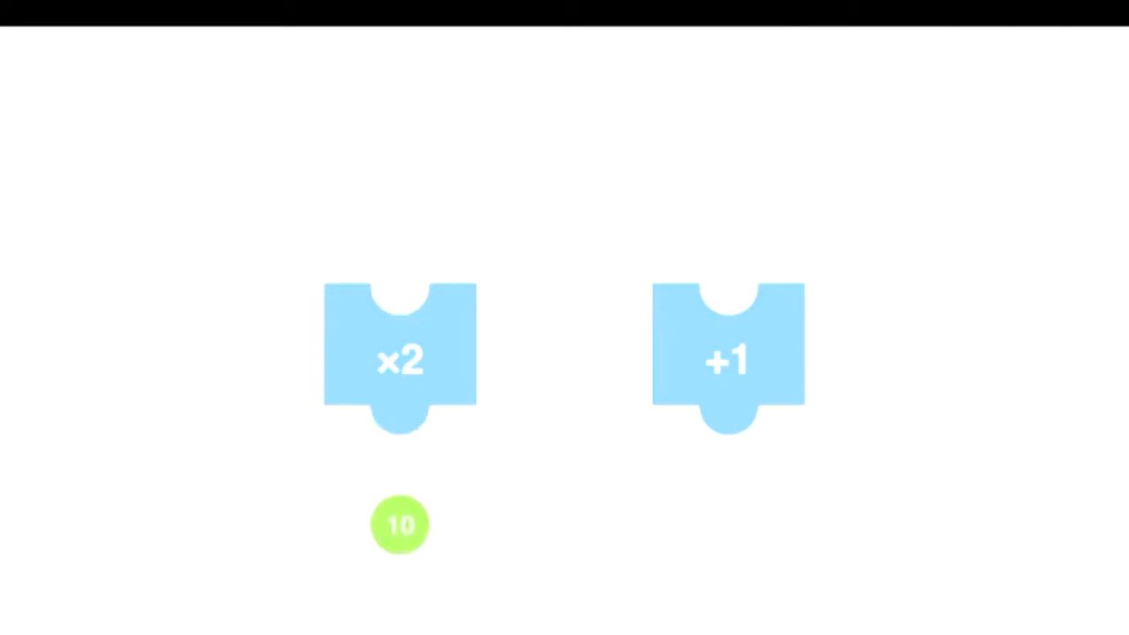
{"action": "left_click_drag", "start_coordinate": [400, 526], "coordinate": [729, 192]}
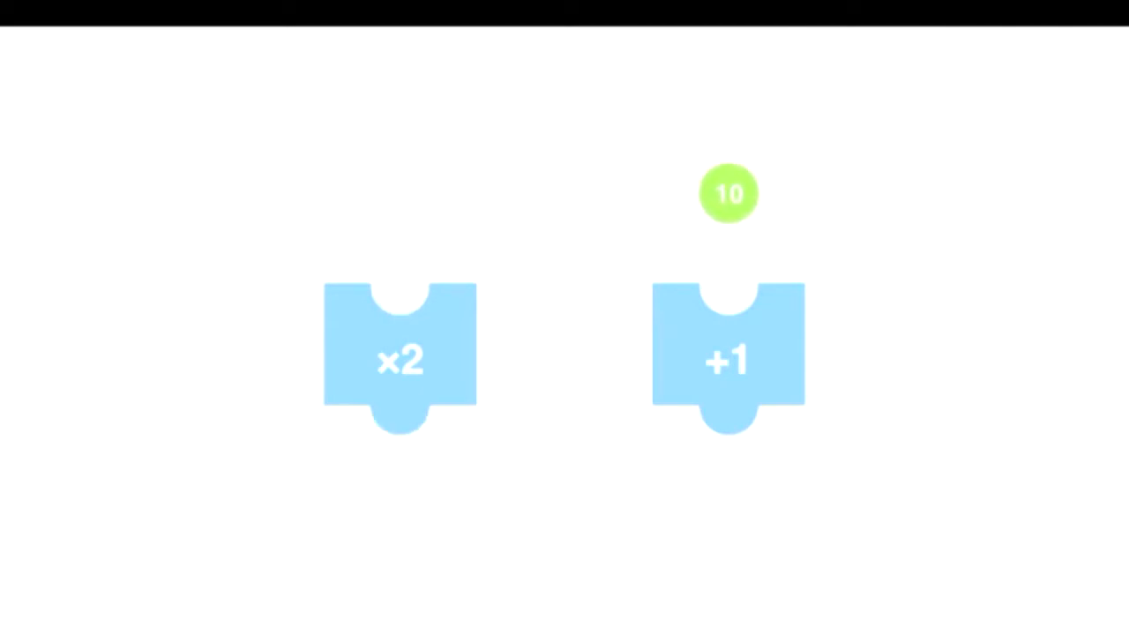